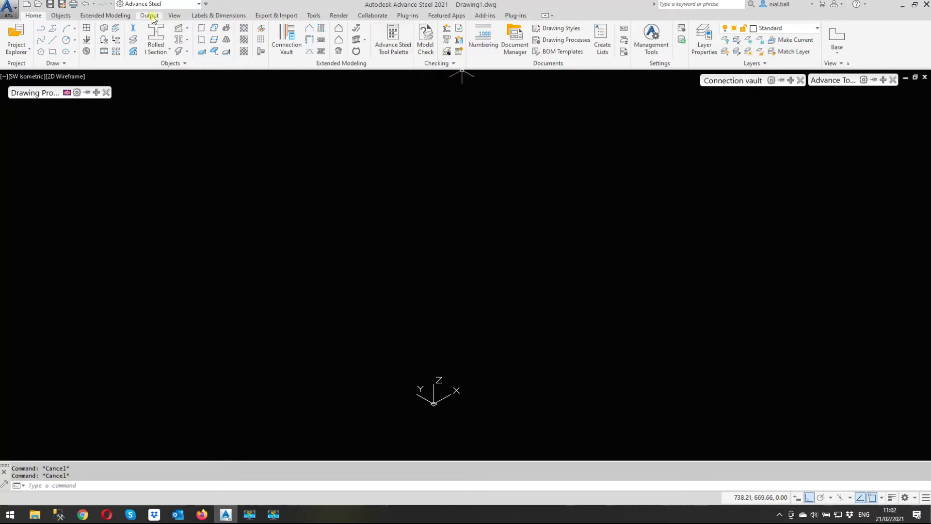
Bring up the NC settings dialog from the Output tab's NC&DXF panel.
{"action": "left_click", "coordinate": [149, 15]}
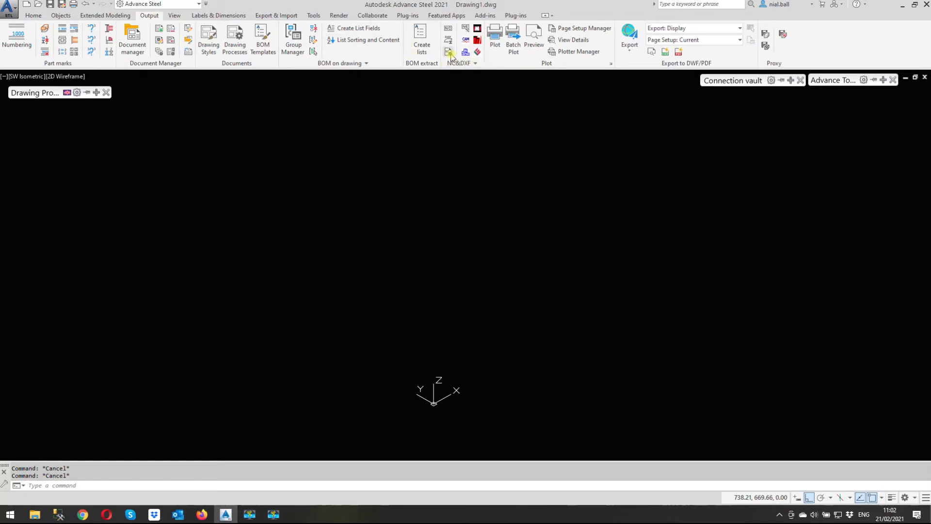
{"action": "left_click", "coordinate": [448, 52]}
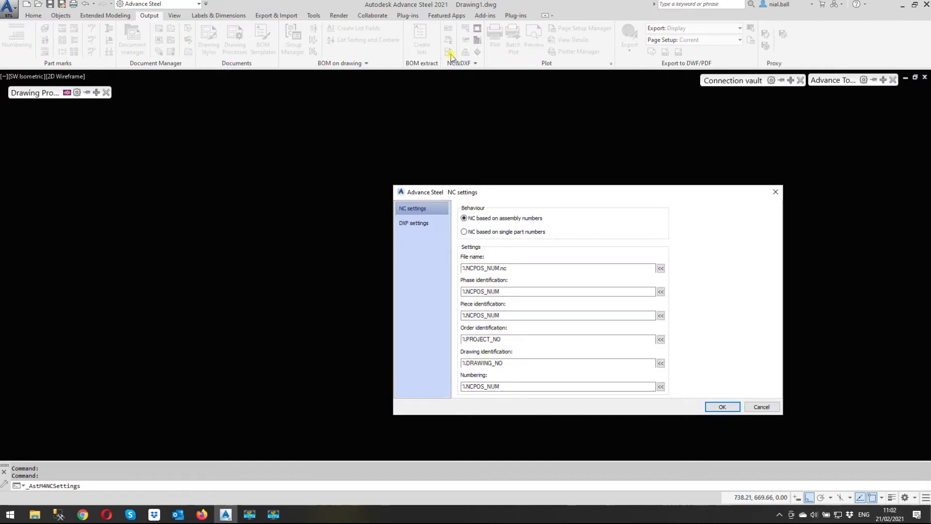
{"action": "mouse_move", "coordinate": [483, 89]}
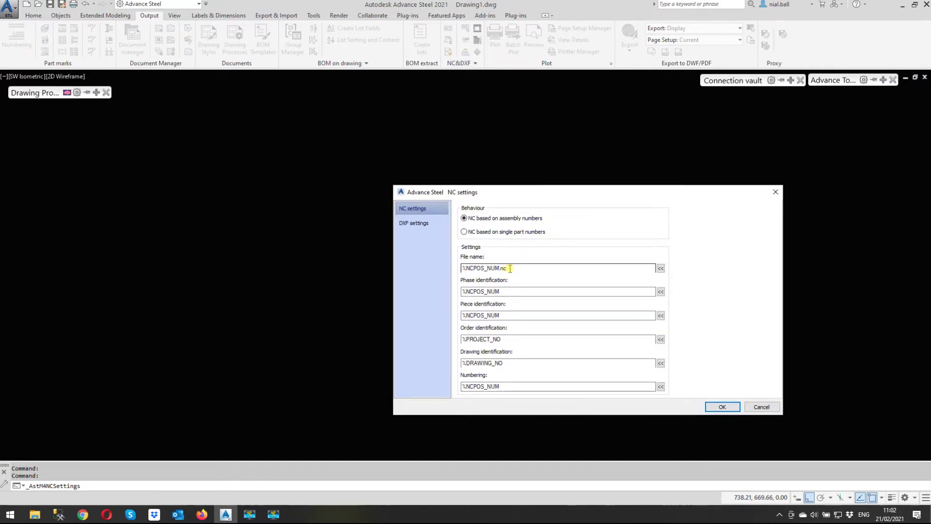
Change the NC file name pattern to %NCPOS_NUM.nc1 and confirm with OK.
{"action": "double_click", "coordinate": [483, 268]}
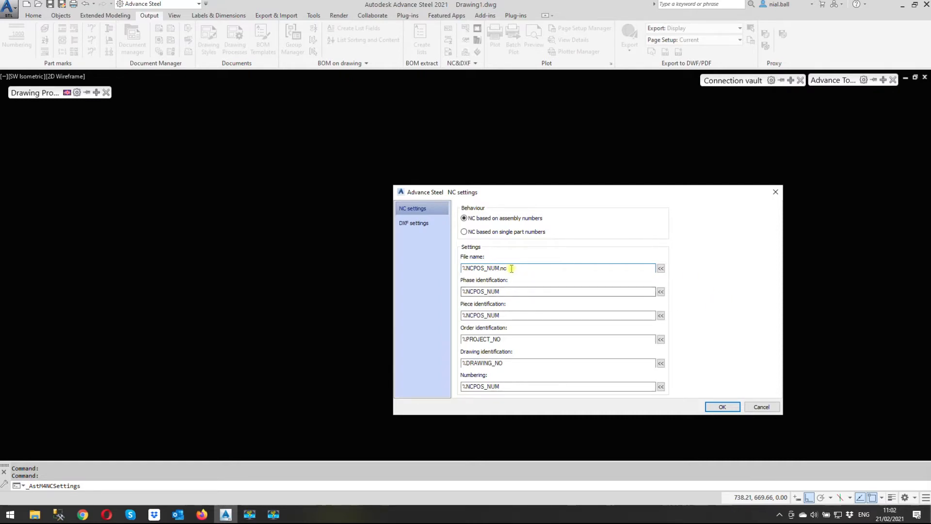
{"action": "type", "text": "1"}
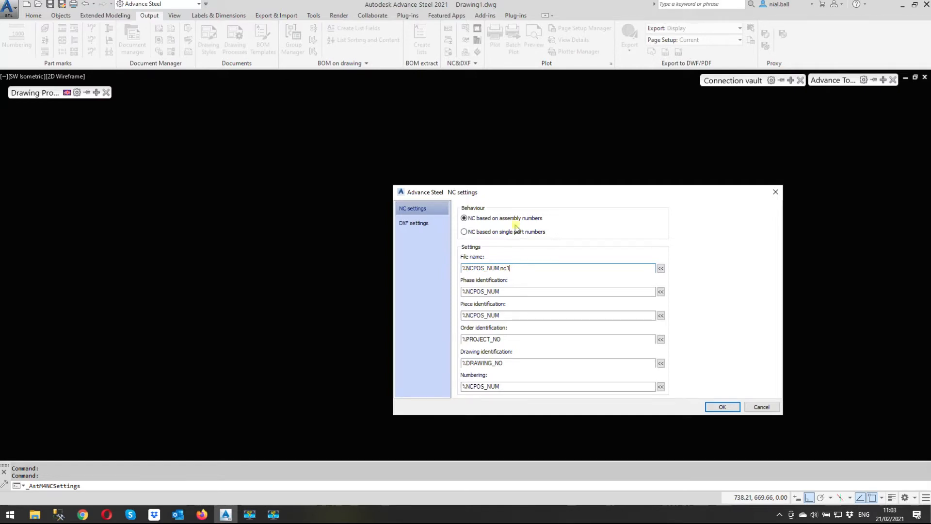
{"action": "left_click", "coordinate": [464, 231]}
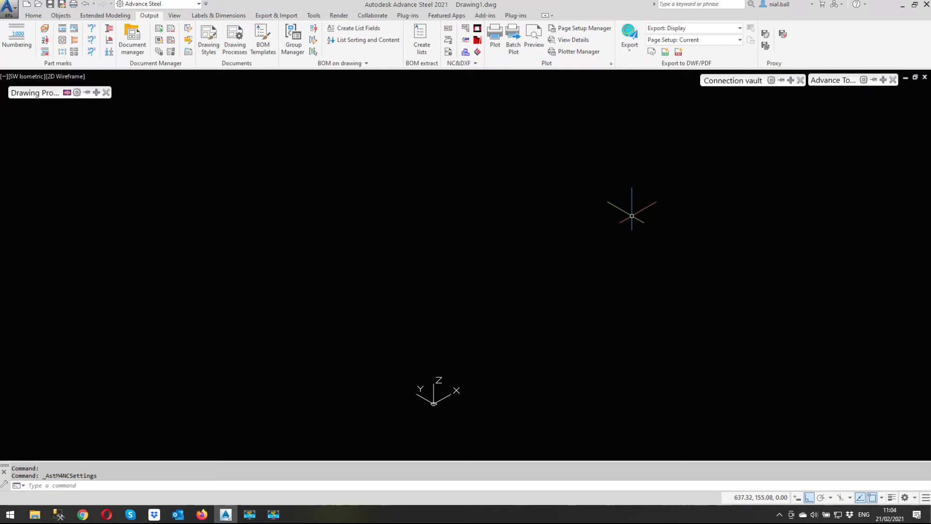
{"action": "mouse_move", "coordinate": [57, 456]}
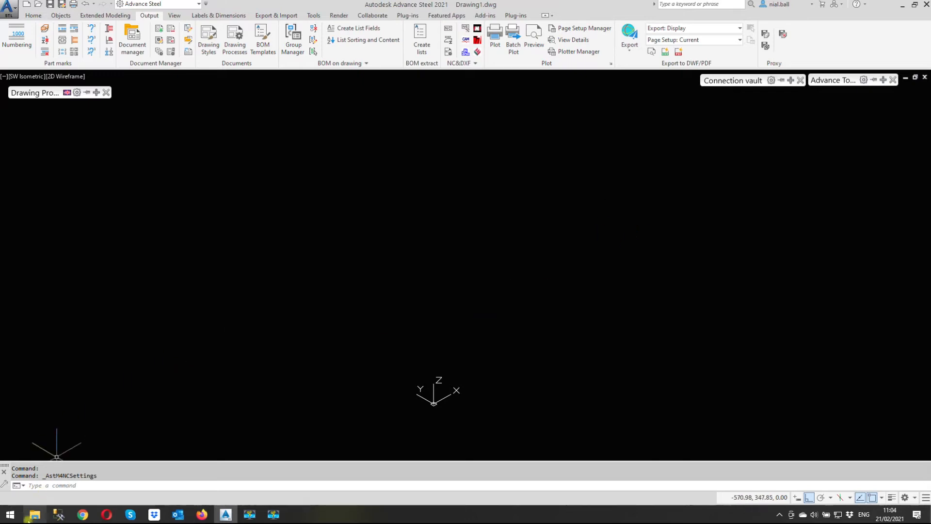
Search the Start menu and launch Command Prompt.
{"action": "left_click", "coordinate": [8, 513]}
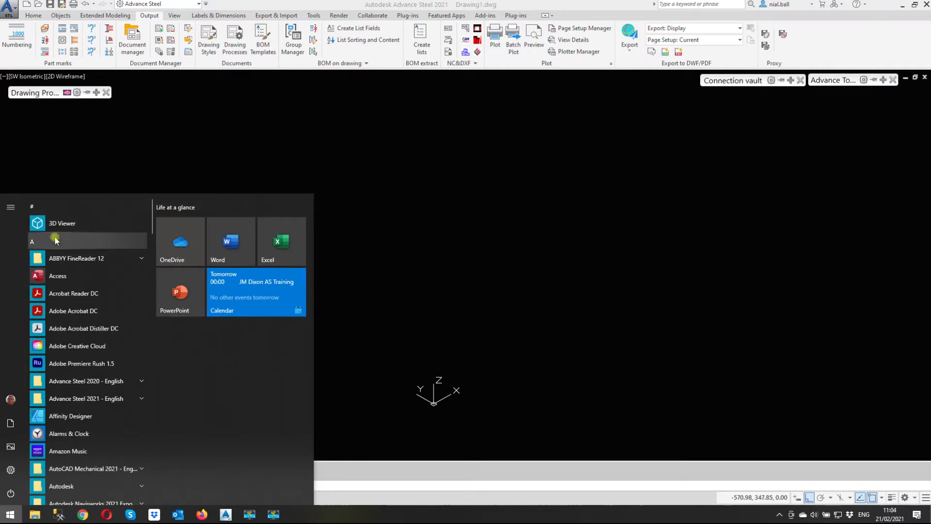
{"action": "mouse_move", "coordinate": [209, 358]}
{"action": "type", "text": "c"}
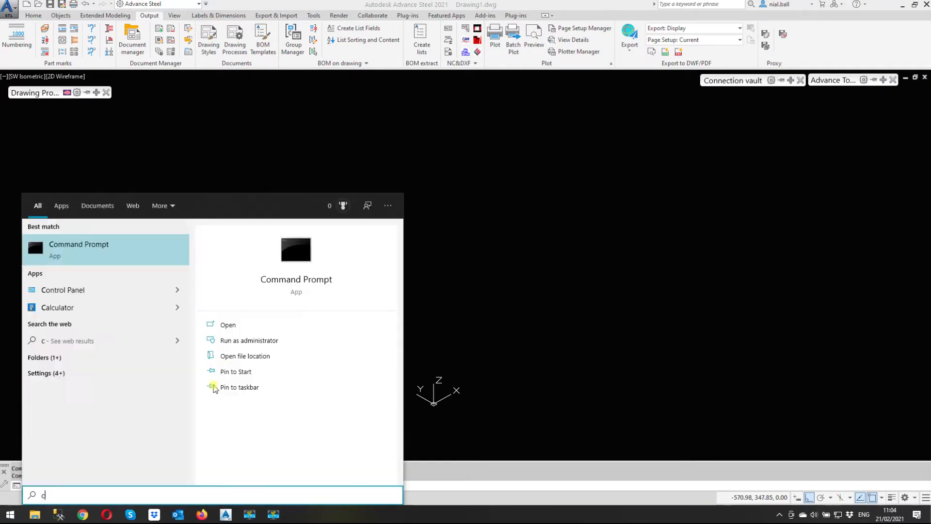
{"action": "type", "text": "o"}
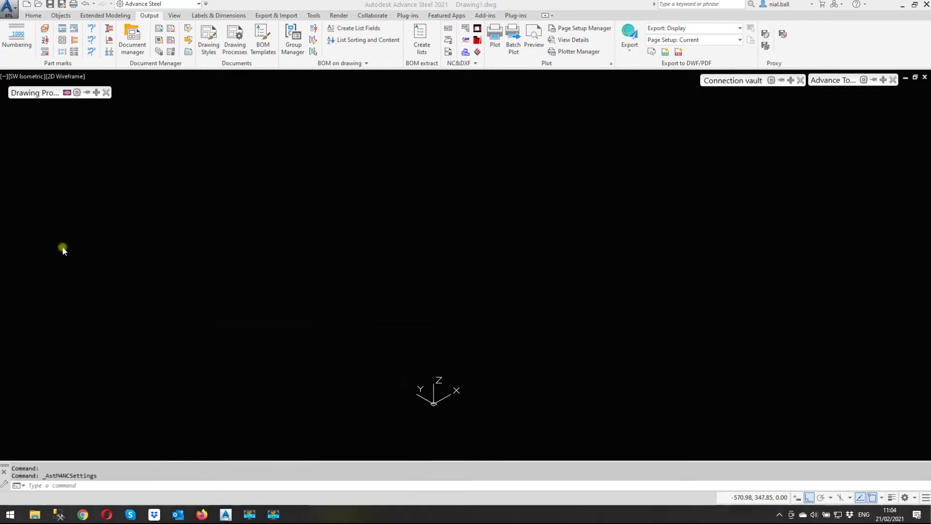
{"action": "left_click", "coordinate": [296, 514]}
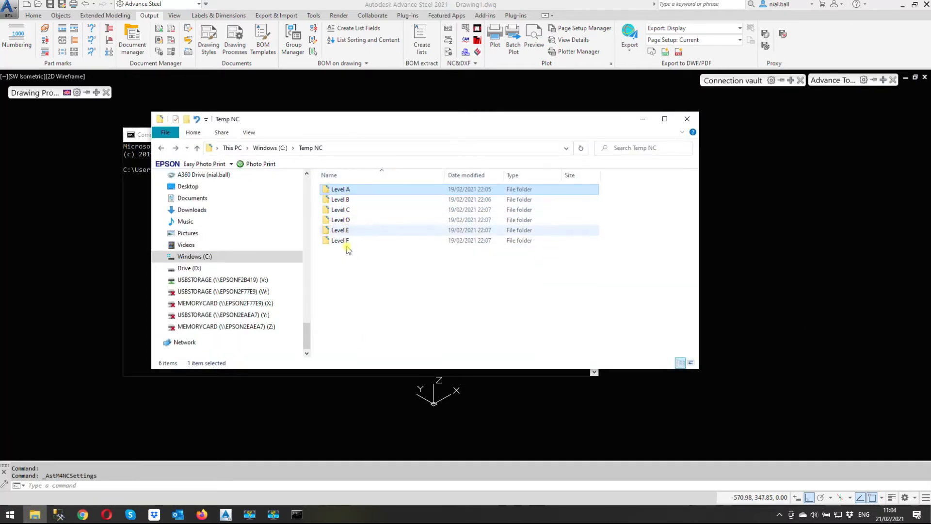
View the .nc files in the Level A NC folder, then go back.
{"action": "left_click", "coordinate": [341, 189]}
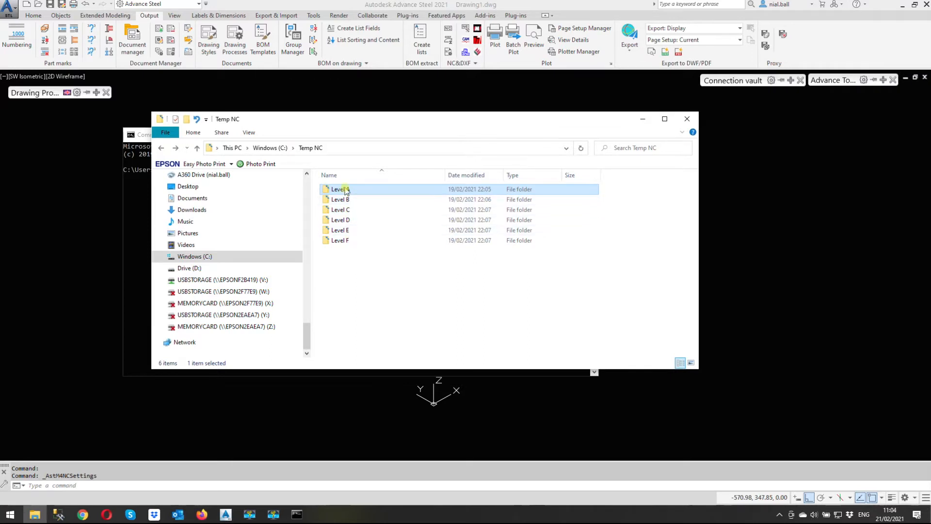
{"action": "double_click", "coordinate": [340, 189]}
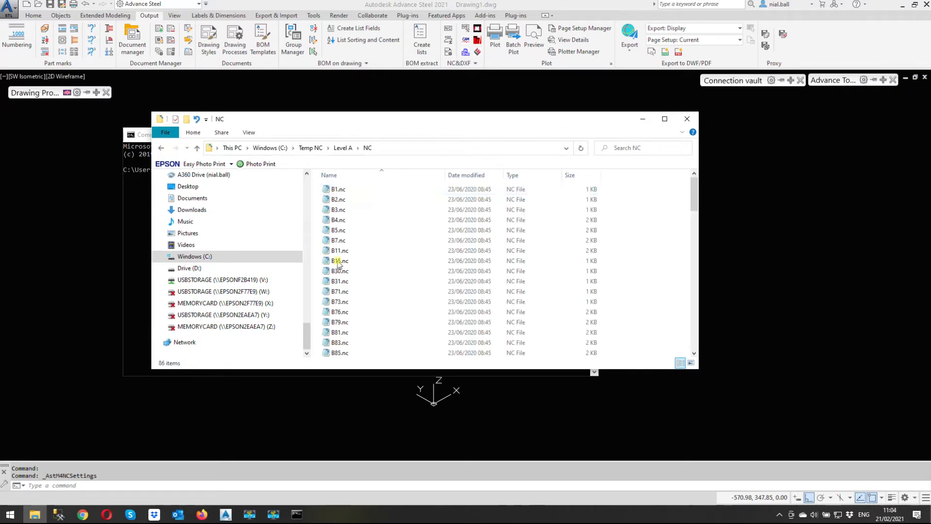
{"action": "left_click", "coordinate": [161, 148]}
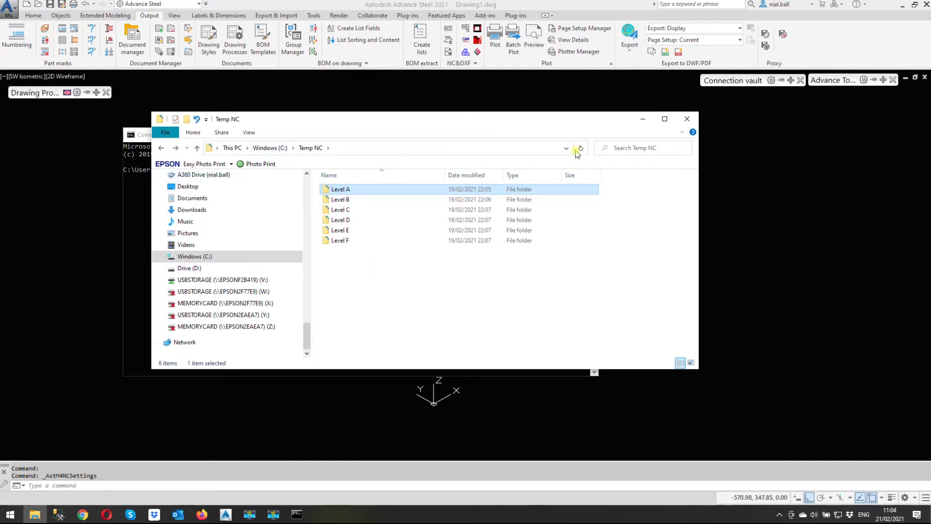
{"action": "mouse_move", "coordinate": [604, 254]}
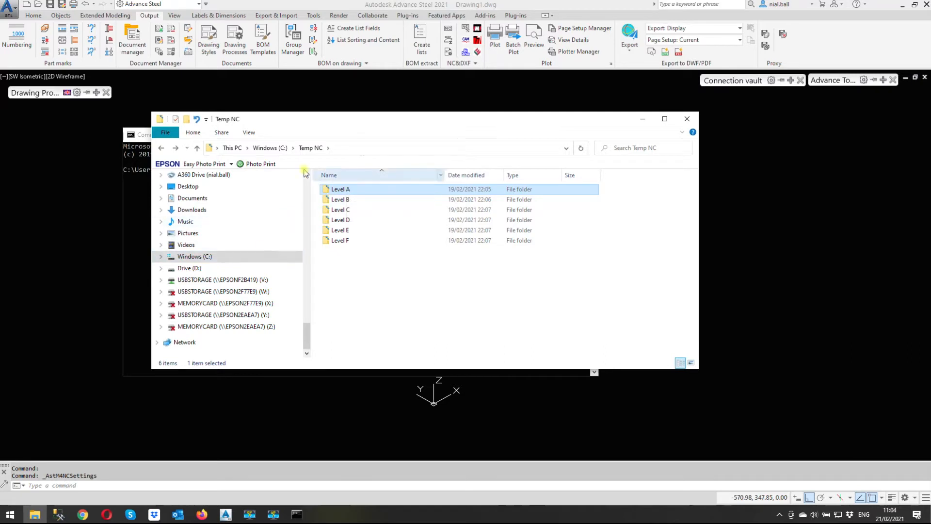
{"action": "mouse_move", "coordinate": [341, 189]}
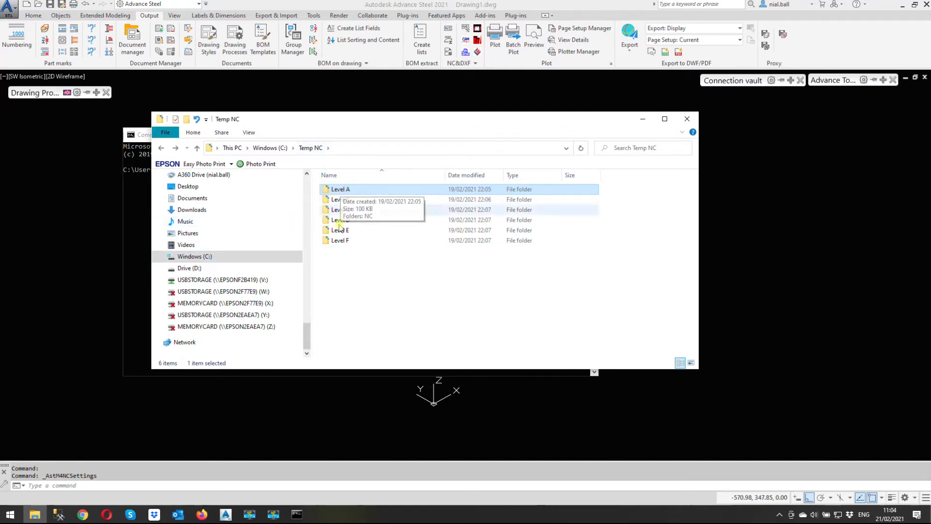
Check Level B's 107 .nc files, return to Temp NC, and bring Command Prompt forward.
{"action": "left_click", "coordinate": [340, 199]}
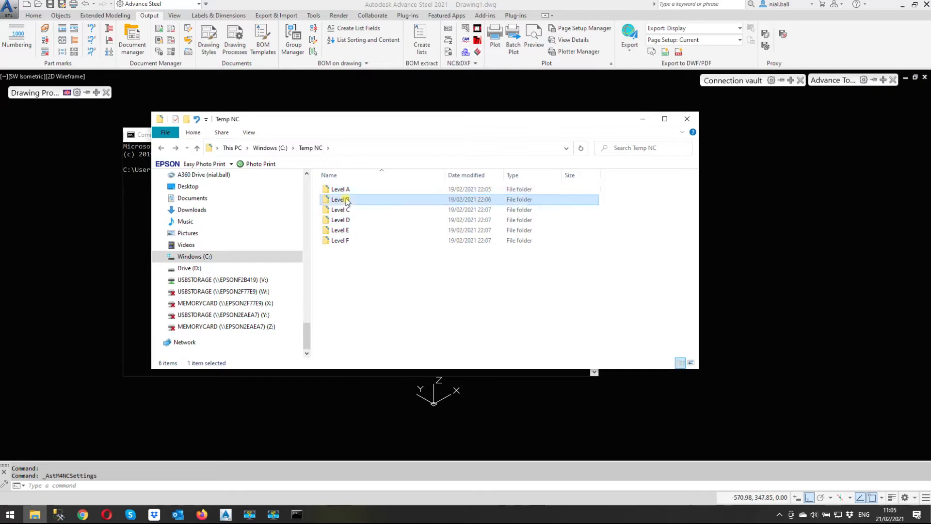
{"action": "double_click", "coordinate": [340, 200]}
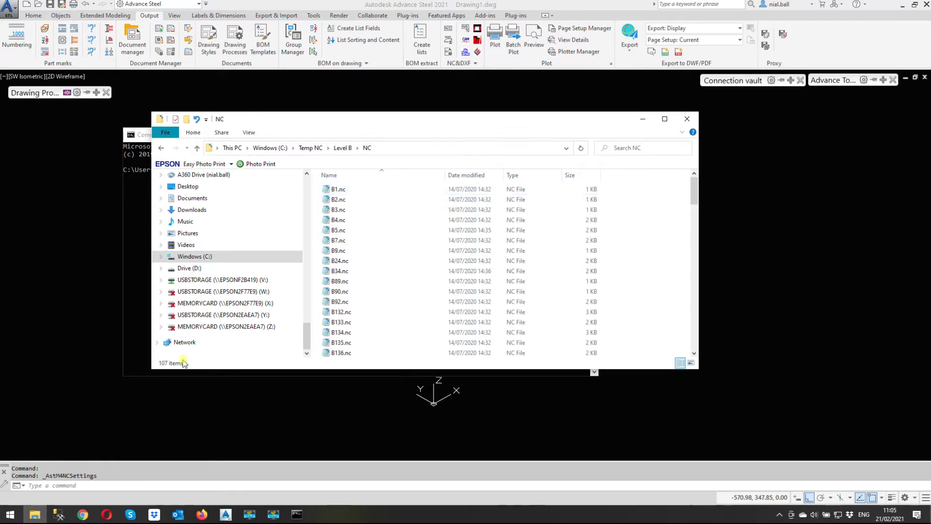
{"action": "mouse_move", "coordinate": [162, 148]}
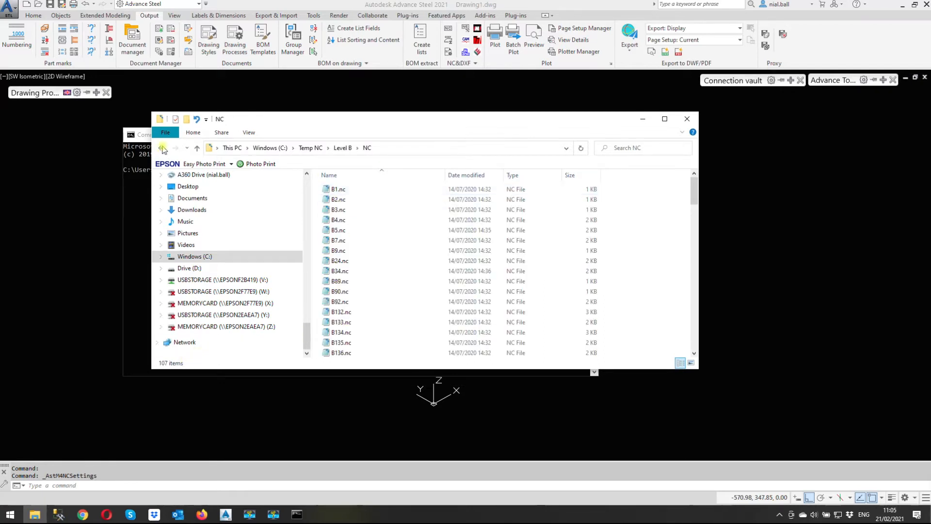
{"action": "left_click", "coordinate": [163, 148]}
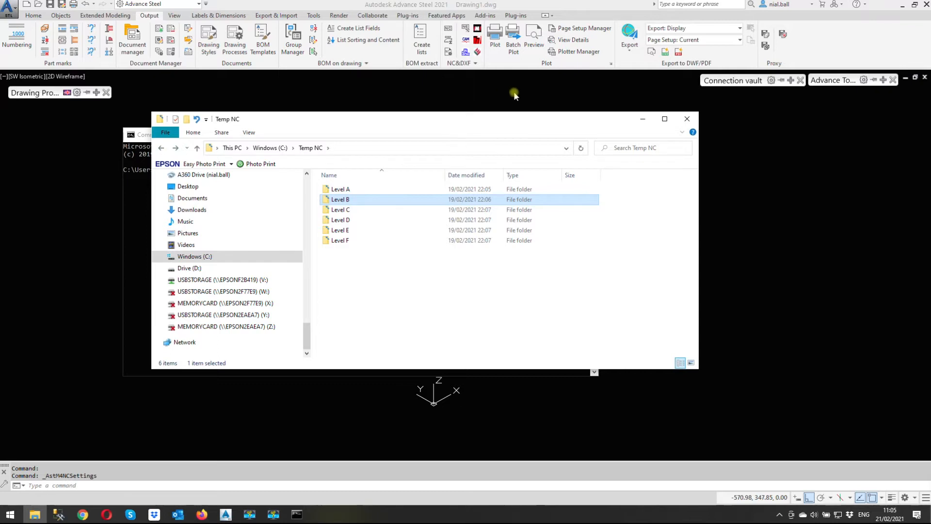
{"action": "mouse_move", "coordinate": [361, 198]}
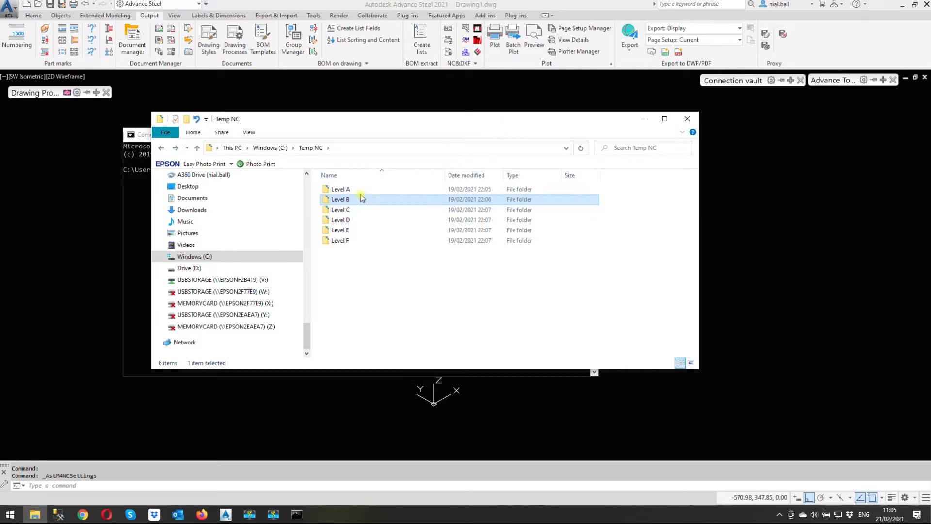
{"action": "left_click", "coordinate": [341, 189]}
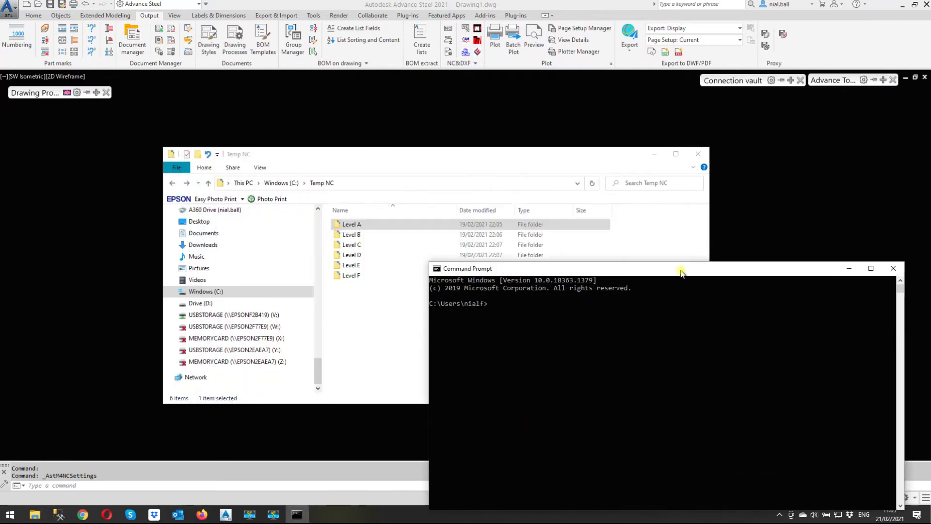
Place Command Prompt beside Explorer and open the Level A folder.
{"action": "left_click_drag", "start_coordinate": [680, 272], "coordinate": [664, 164]}
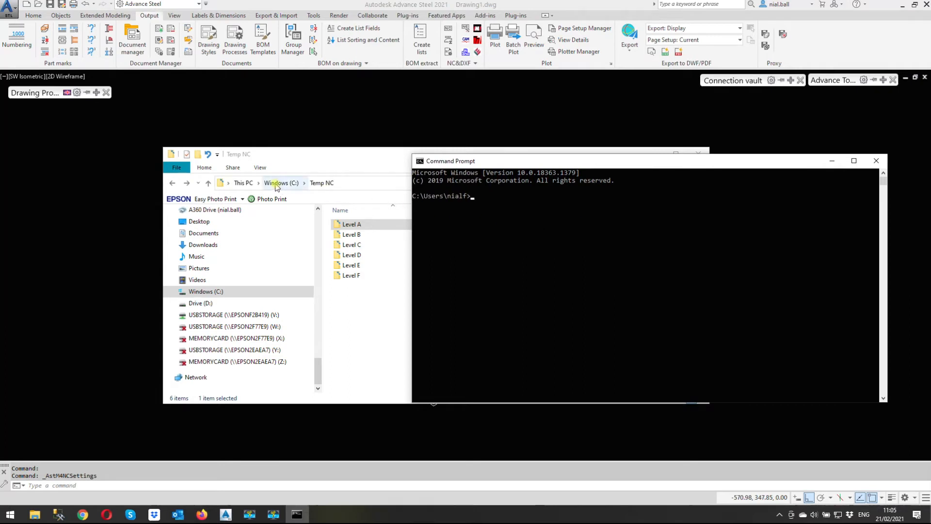
{"action": "left_click", "coordinate": [352, 224]}
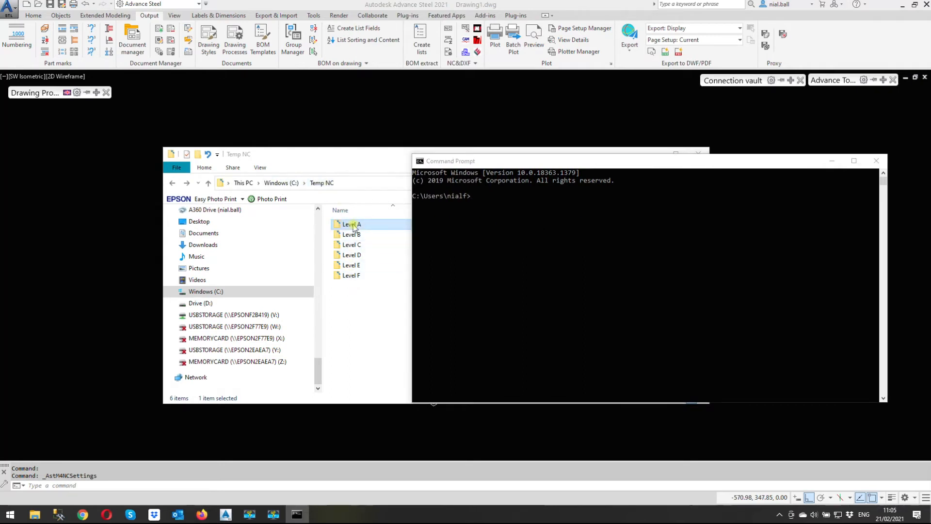
{"action": "double_click", "coordinate": [351, 224]}
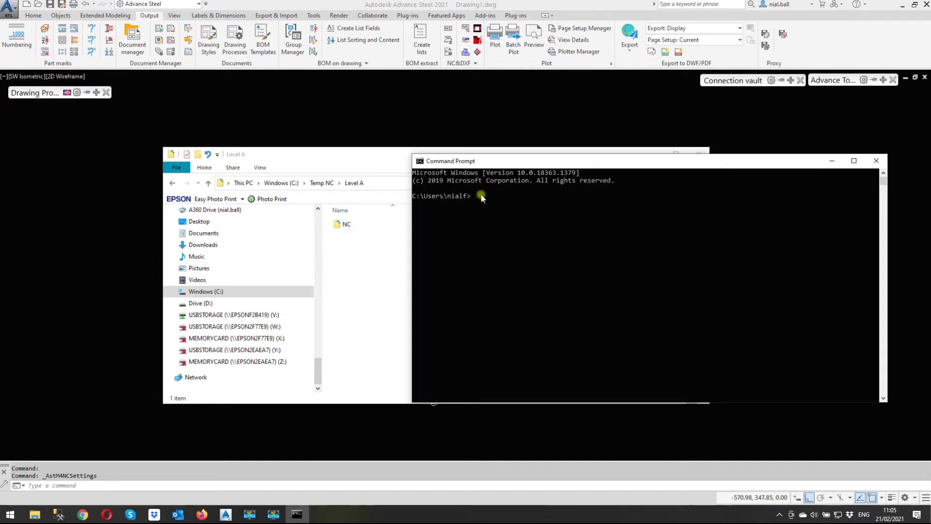
Change directory to C:\Temp NC\Level A\NC and list its 86 .nc files.
{"action": "type", "text": "cd\\"}
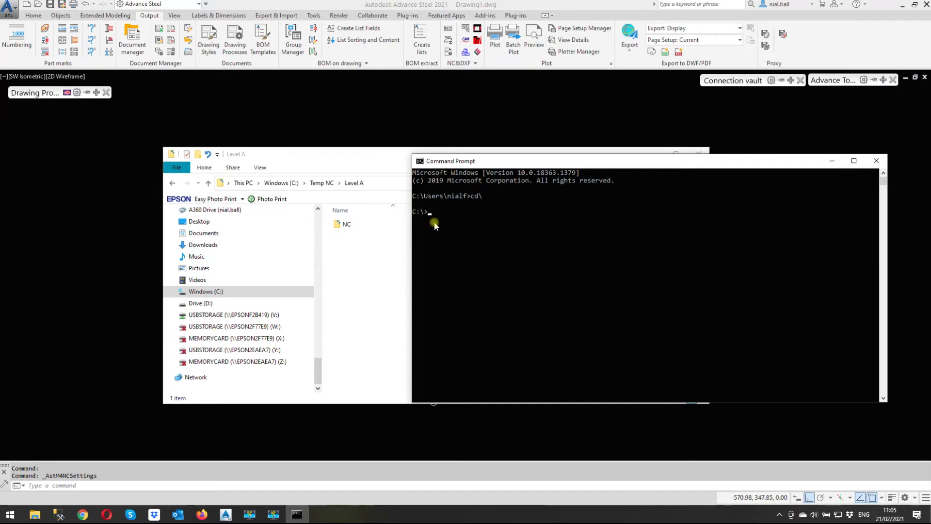
{"action": "mouse_move", "coordinate": [419, 224]}
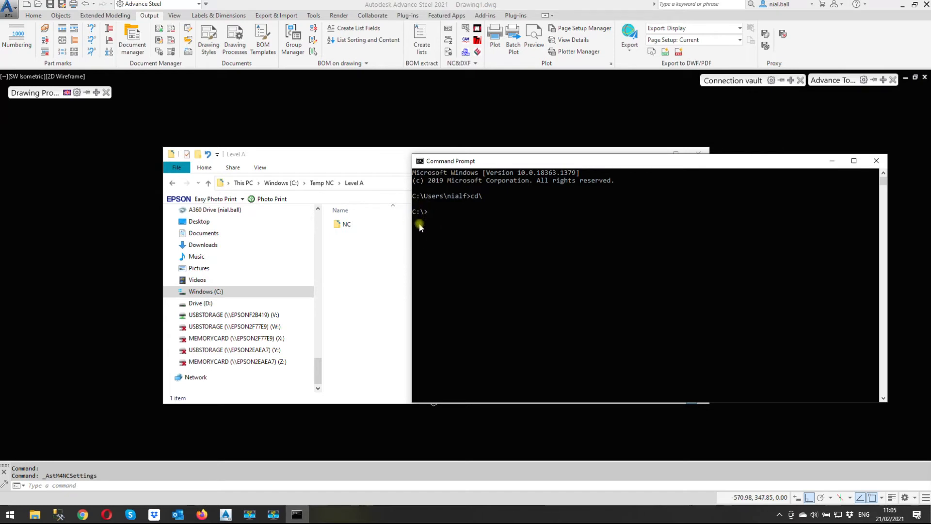
{"action": "mouse_move", "coordinate": [447, 222]}
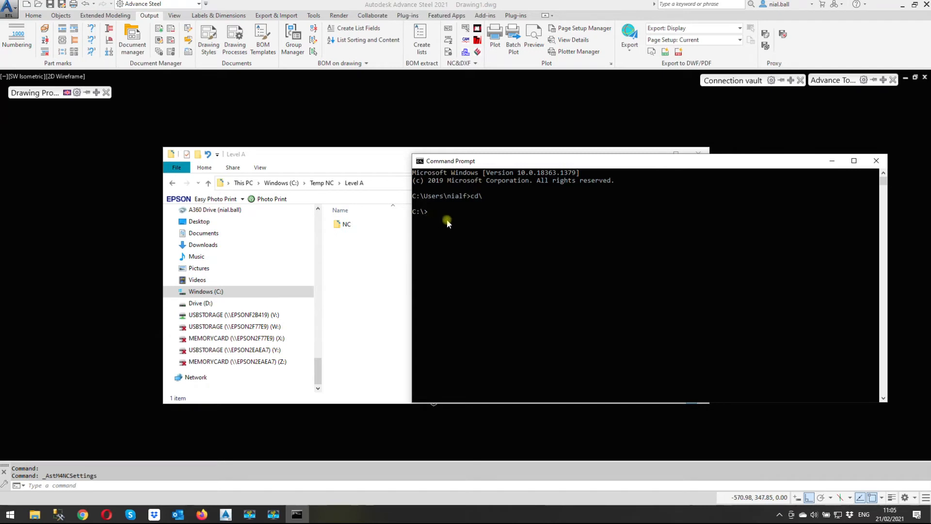
{"action": "type", "text": "cd"}
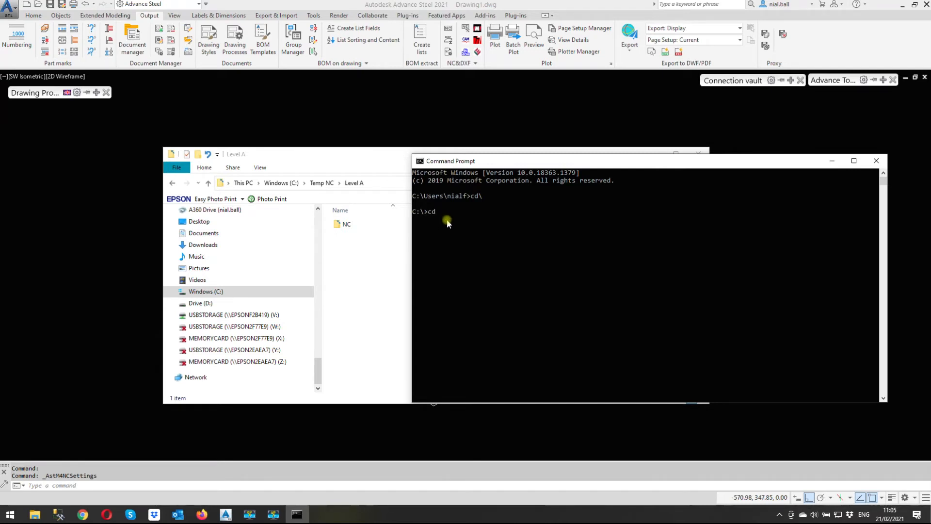
{"action": "type", "text": "temp"}
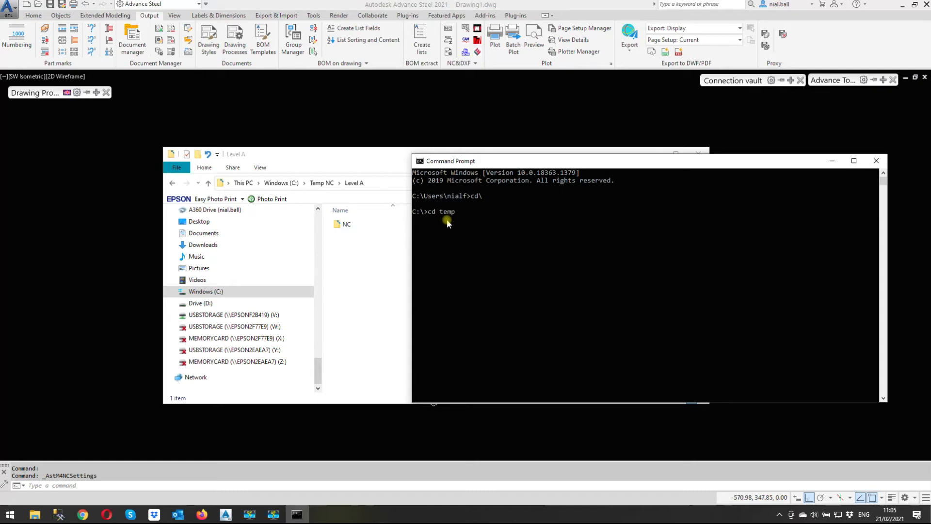
{"action": "type", "text": "nc"}
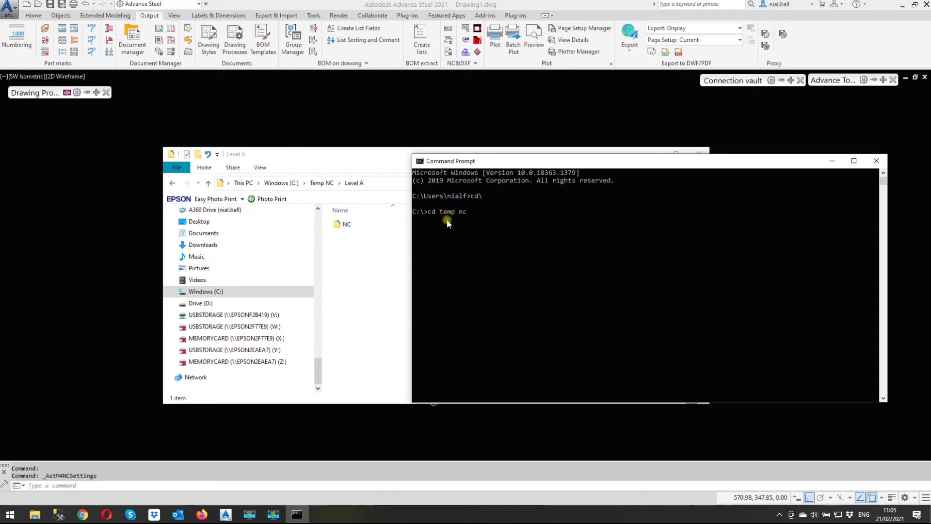
{"action": "type", "text": "\\"}
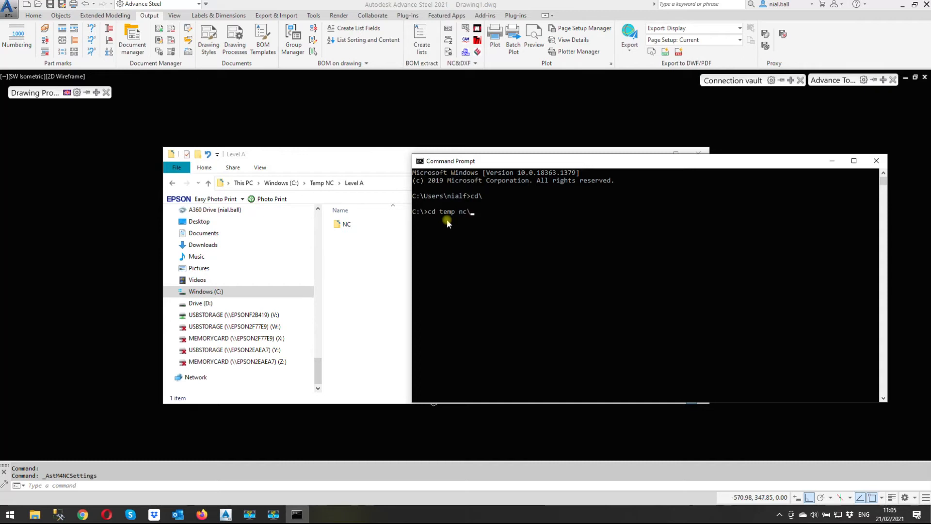
{"action": "type", "text": "level a\\"}
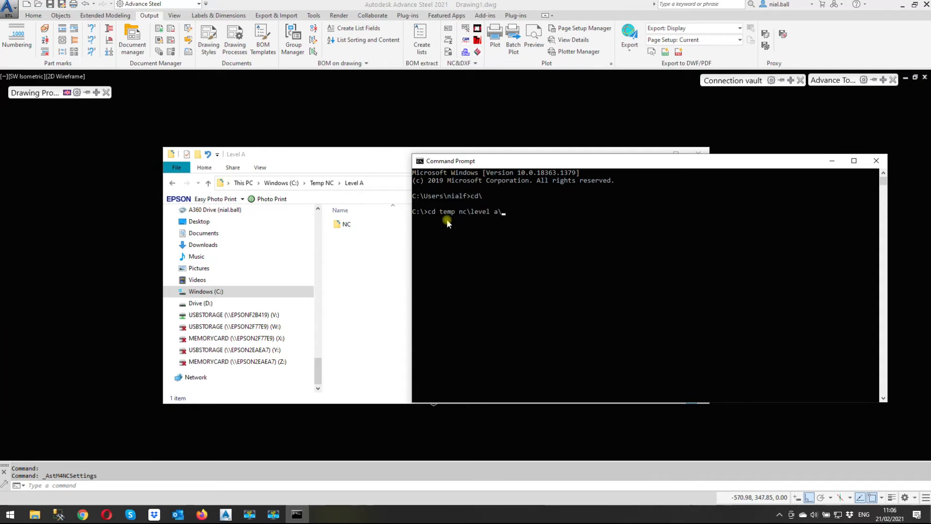
{"action": "type", "text": "nc"}
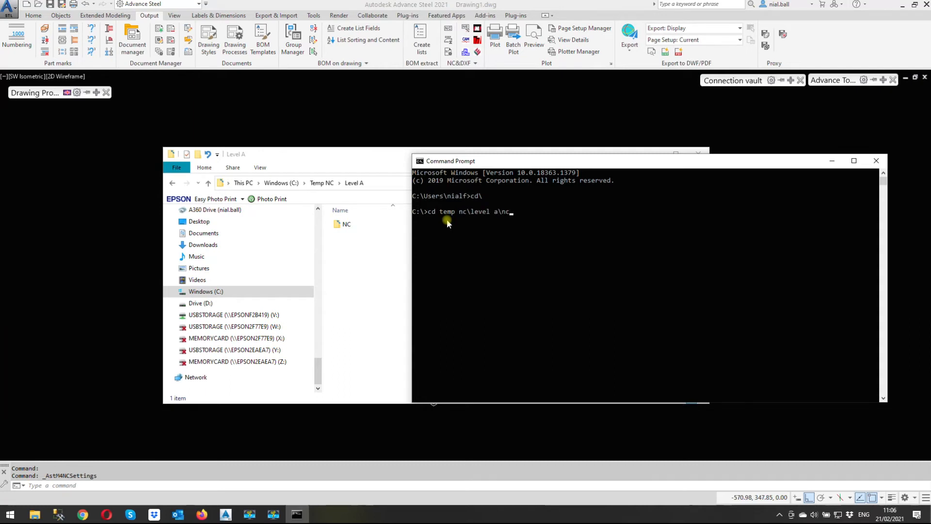
{"action": "key", "text": "Enter"}
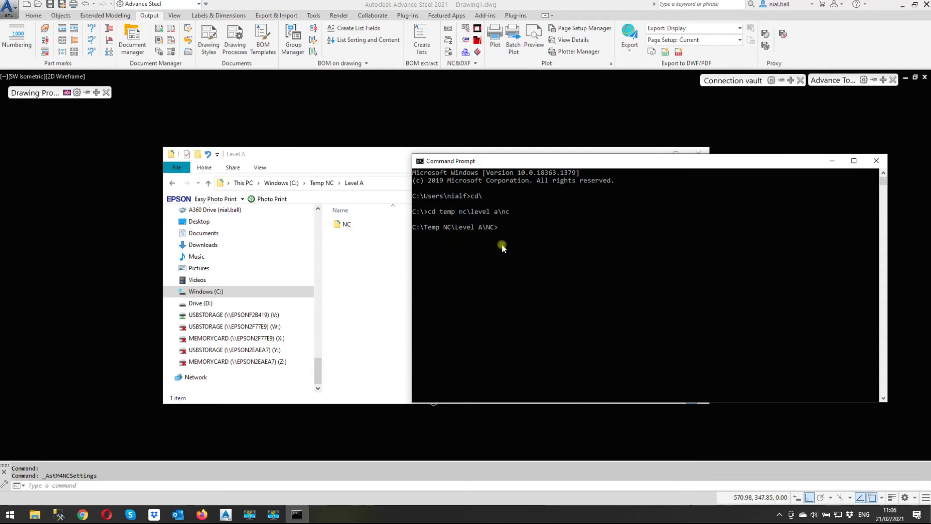
{"action": "mouse_move", "coordinate": [428, 227]}
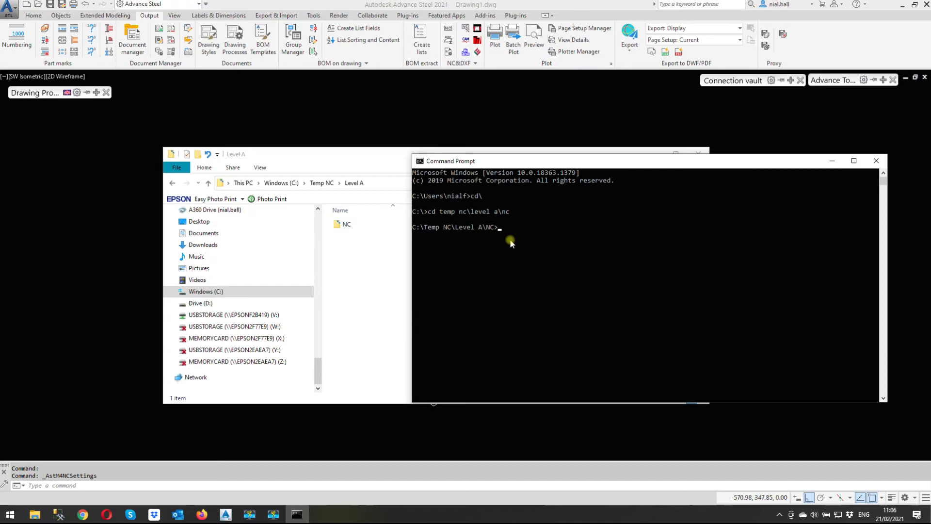
{"action": "type", "text": "dir"}
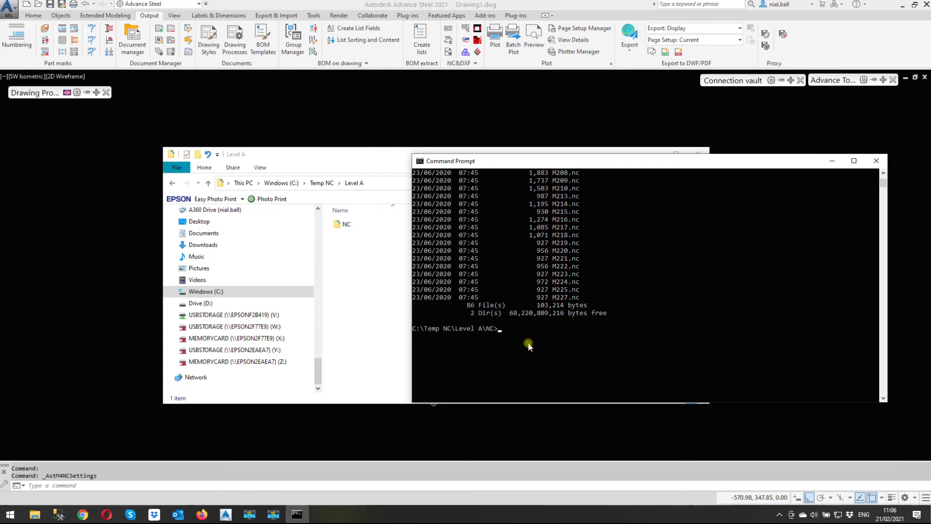
Enter the rename command 'ren *.nc *.nc1' in the Level A NC folder.
{"action": "type", "text": "ren"}
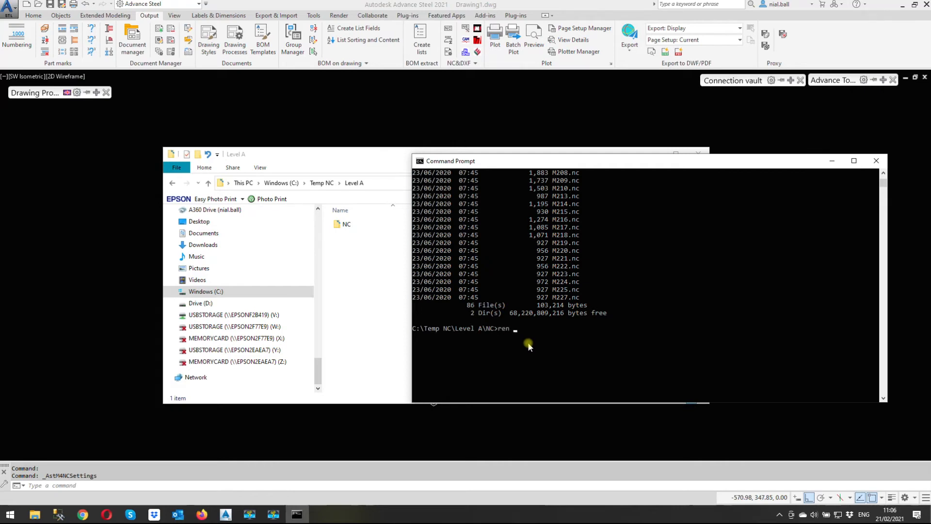
{"action": "mouse_move", "coordinate": [563, 212]}
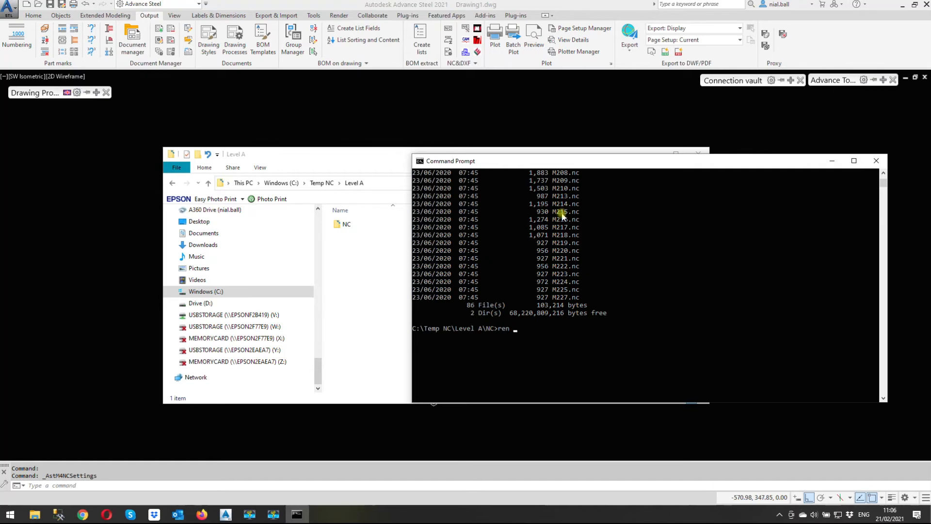
{"action": "mouse_move", "coordinate": [562, 274]}
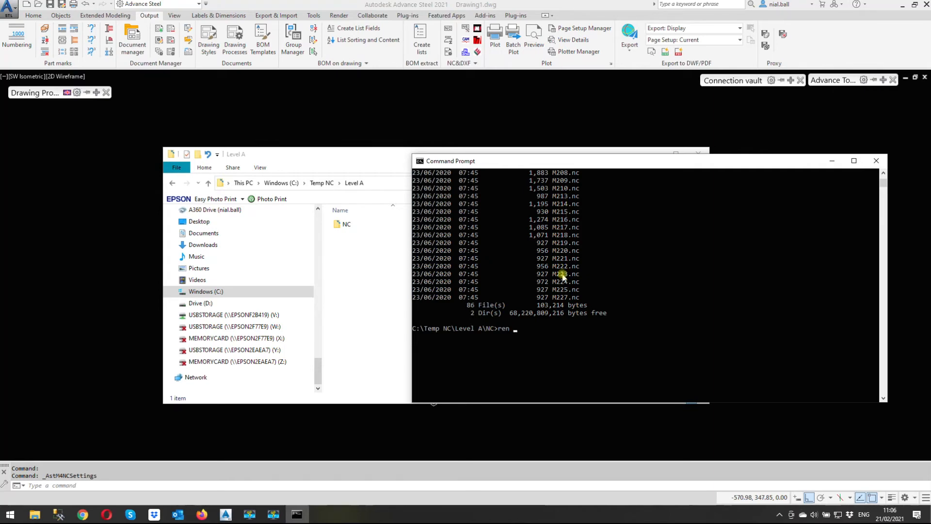
{"action": "type", "text": "*"}
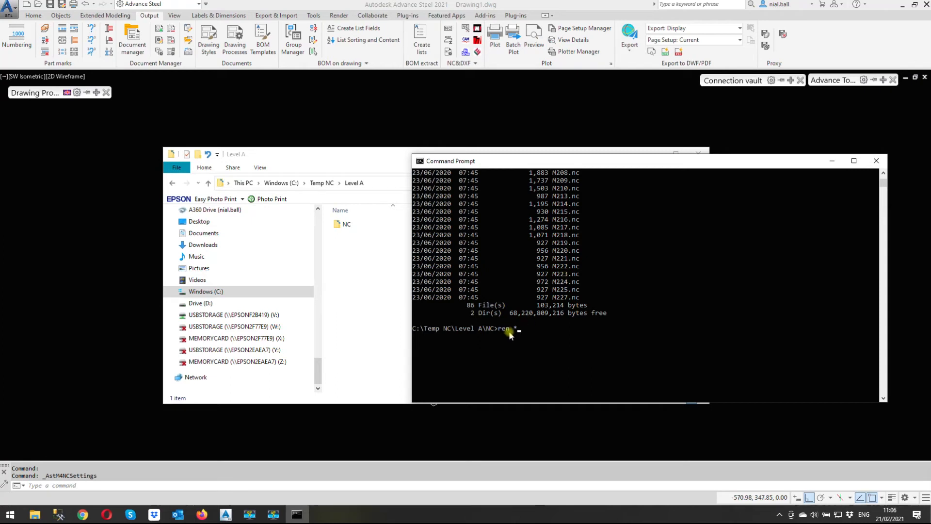
{"action": "type", "text": "*.nc"}
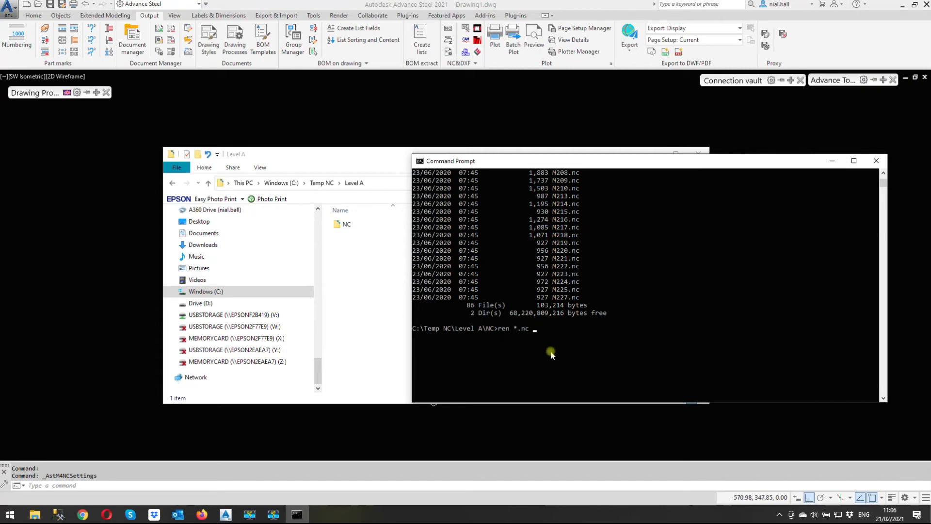
{"action": "type", "text": "*."}
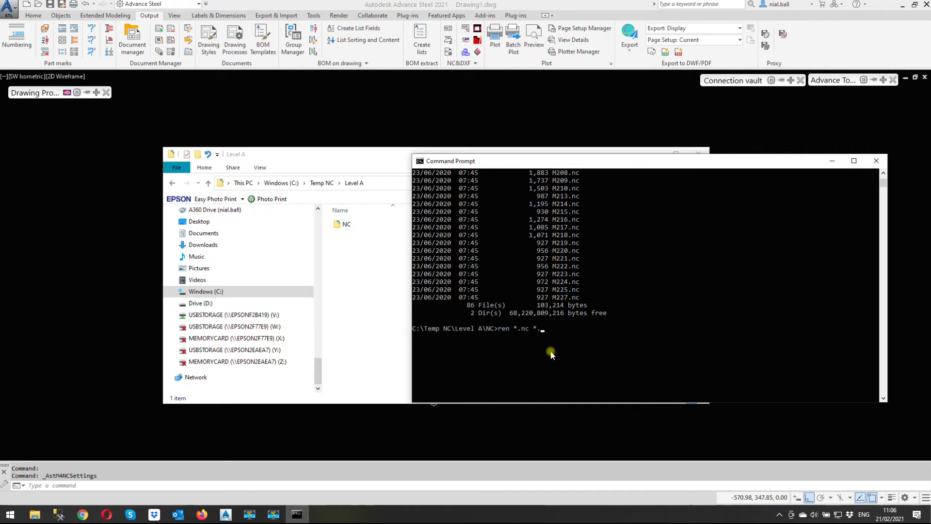
{"action": "type", "text": "nc1"}
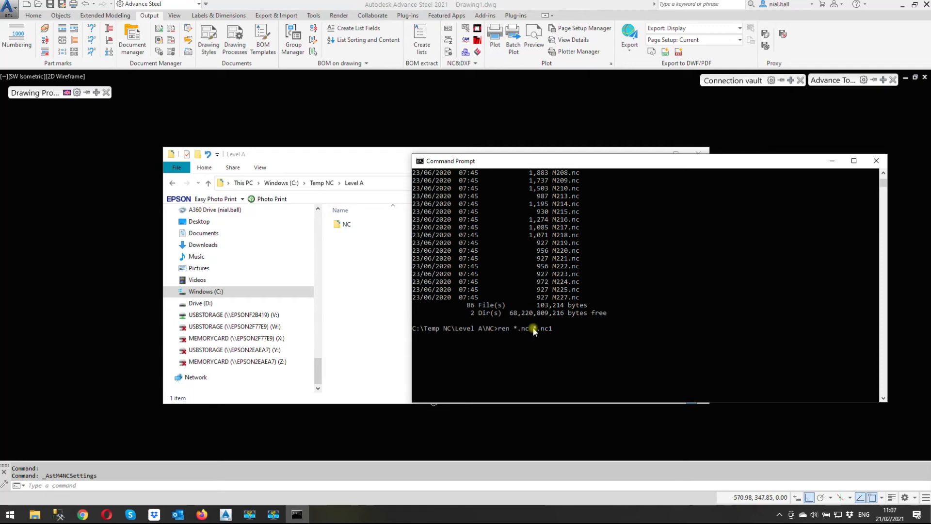
{"action": "mouse_move", "coordinate": [559, 242]}
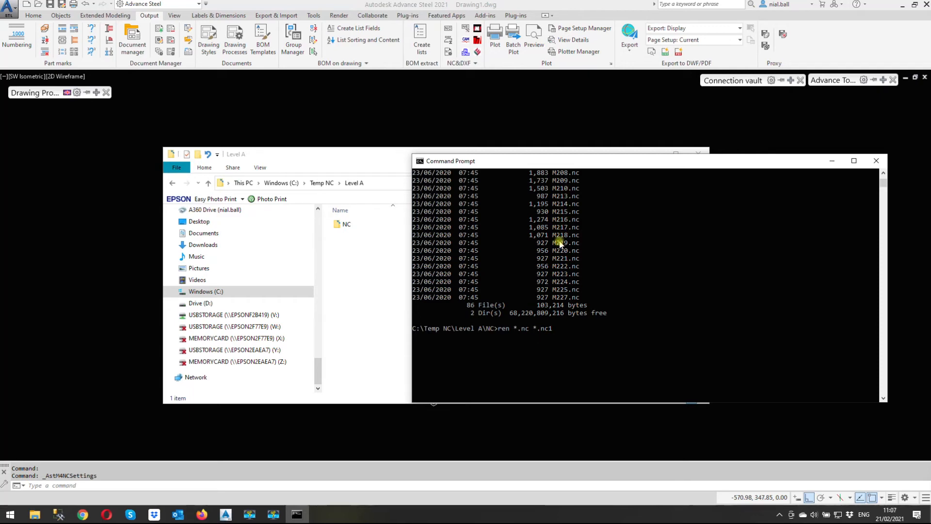
{"action": "mouse_move", "coordinate": [556, 335]}
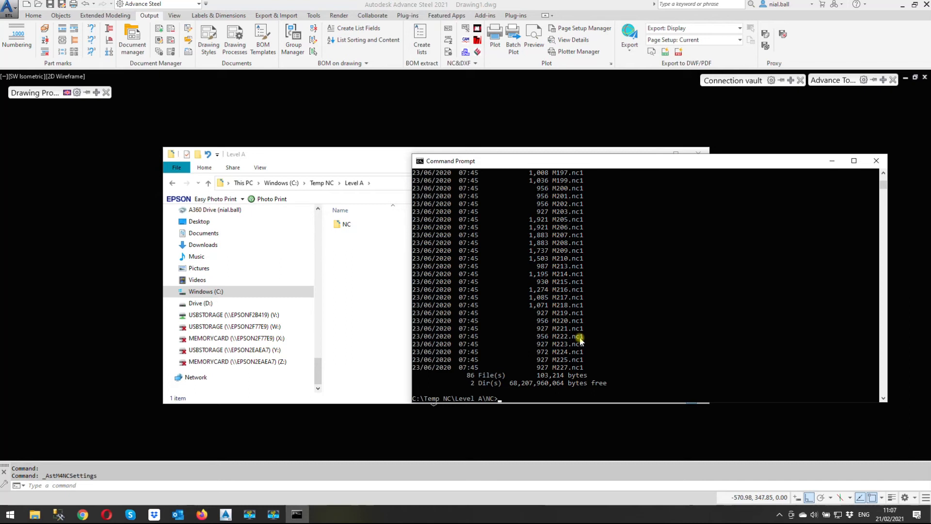
Change directory to C:\Temp NC\Level B\NC, correcting a path typo.
{"action": "type", "text": "cd\\"}
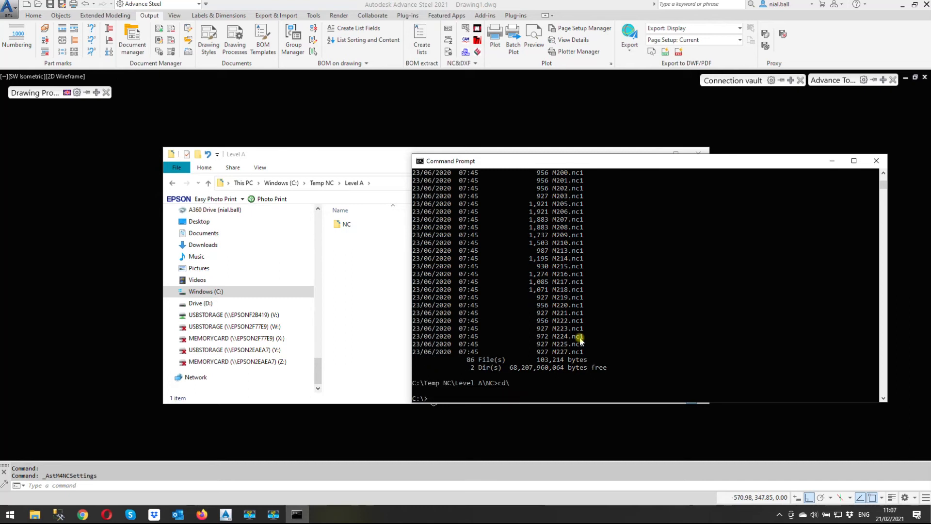
{"action": "type", "text": "c"}
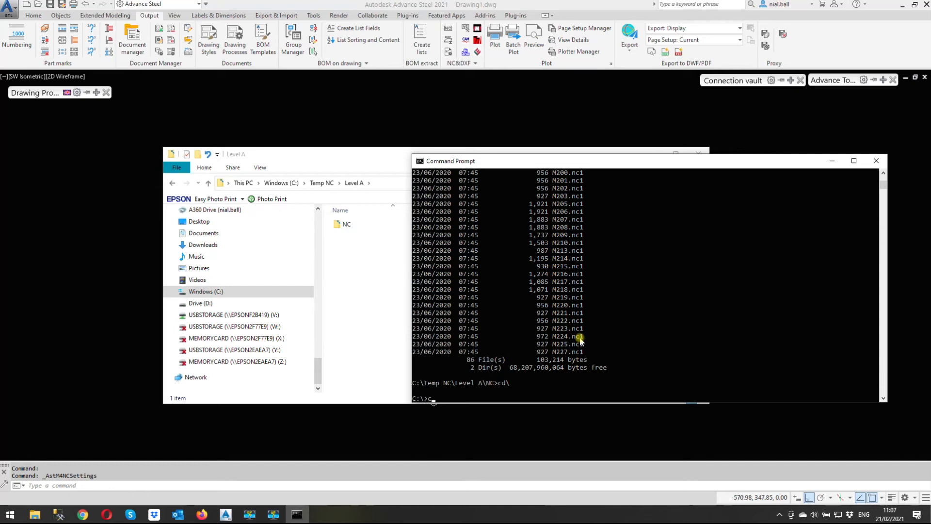
{"action": "type", "text": "d temp"}
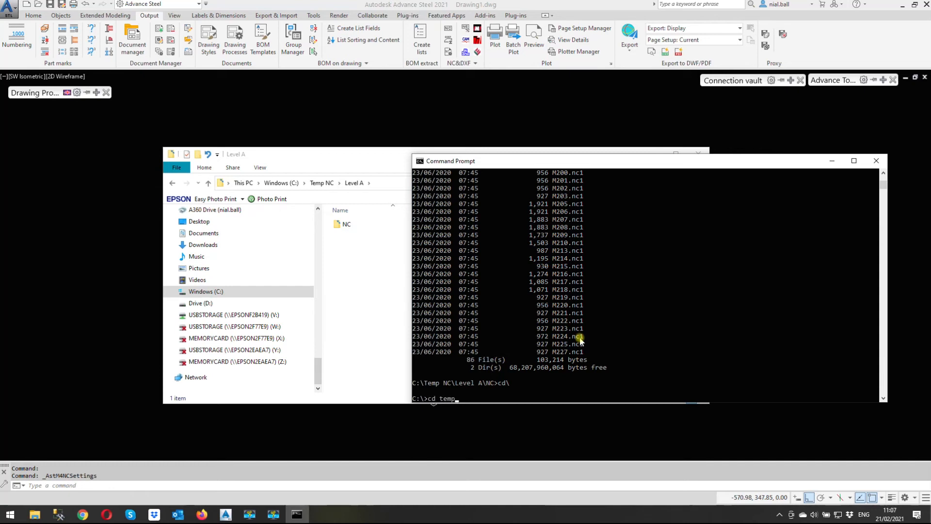
{"action": "type", "text": "\\Level B"}
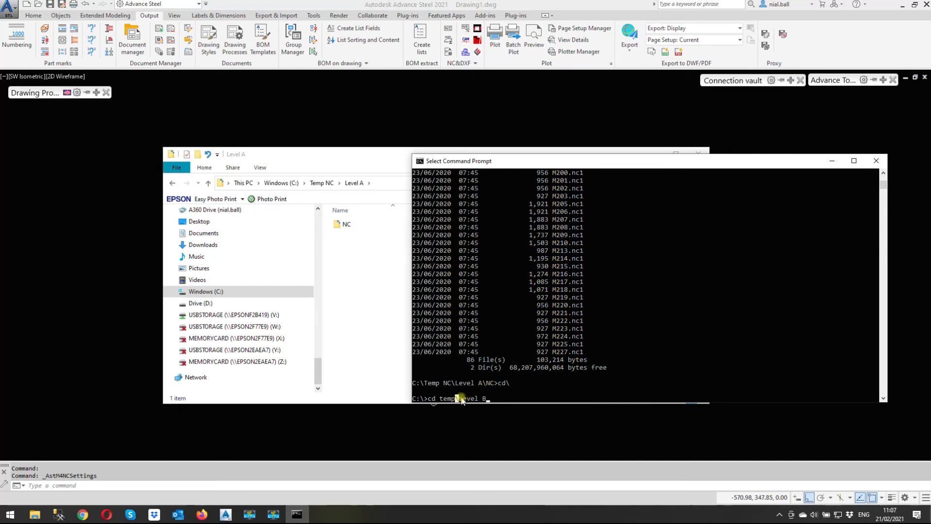
{"action": "type", "text": "N"}
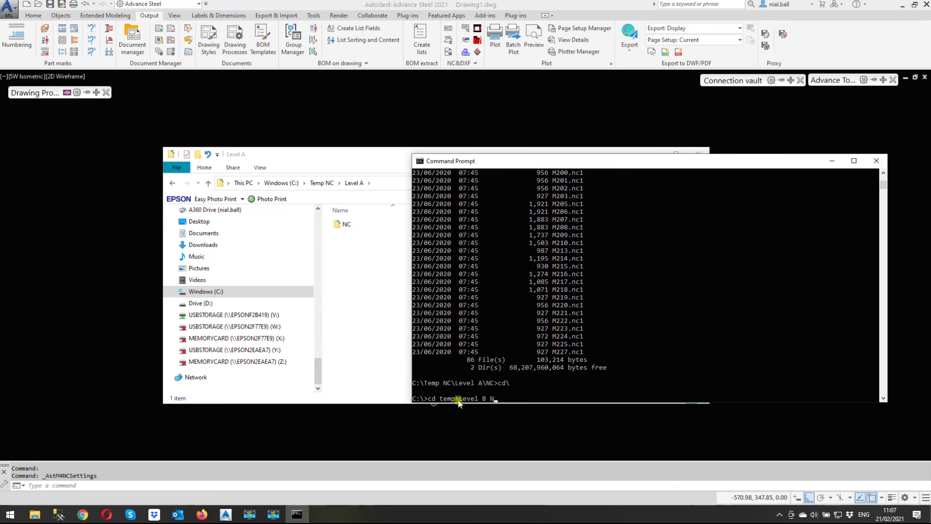
{"action": "key", "text": "BackSpace"}
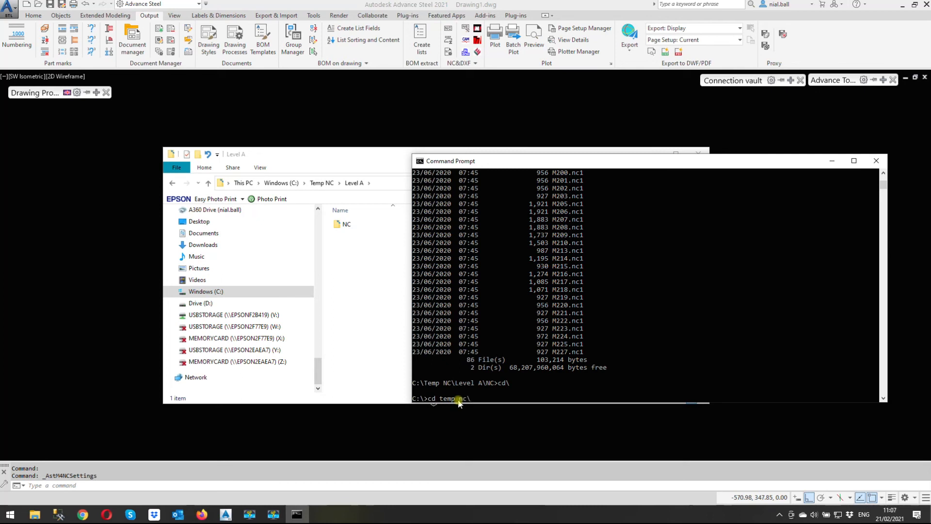
{"action": "type", "text": "Level B\\NC>"}
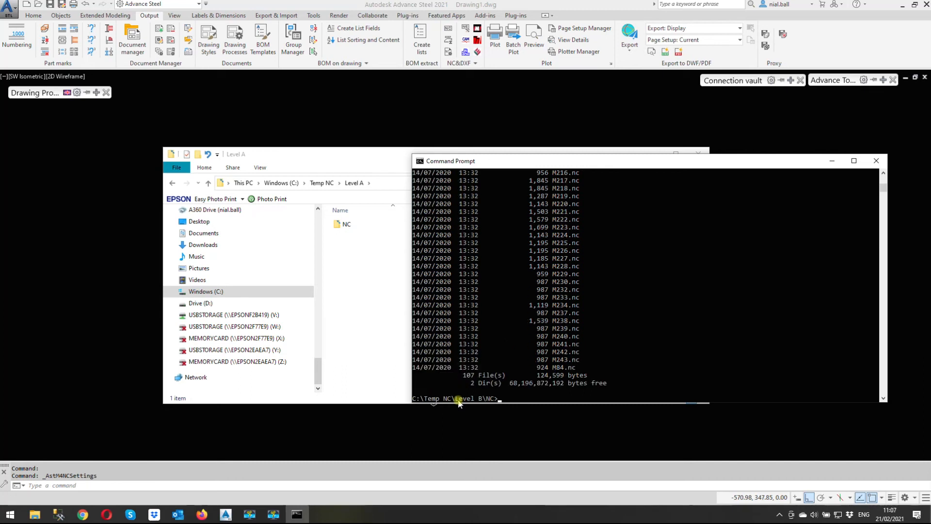
{"action": "mouse_move", "coordinate": [573, 279]}
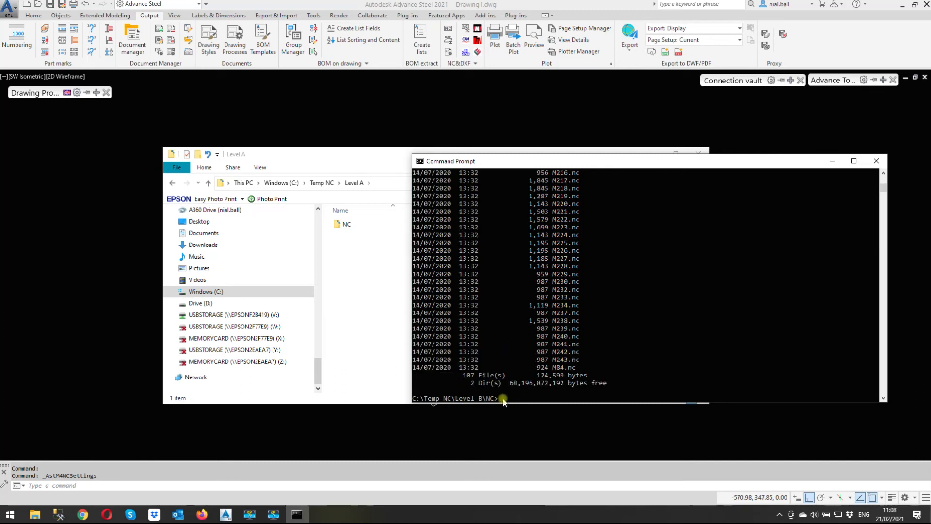
Rename Level B's files from .nc to .nc1 with 'ren *.nc *.nc1'.
{"action": "type", "text": "ren *"}
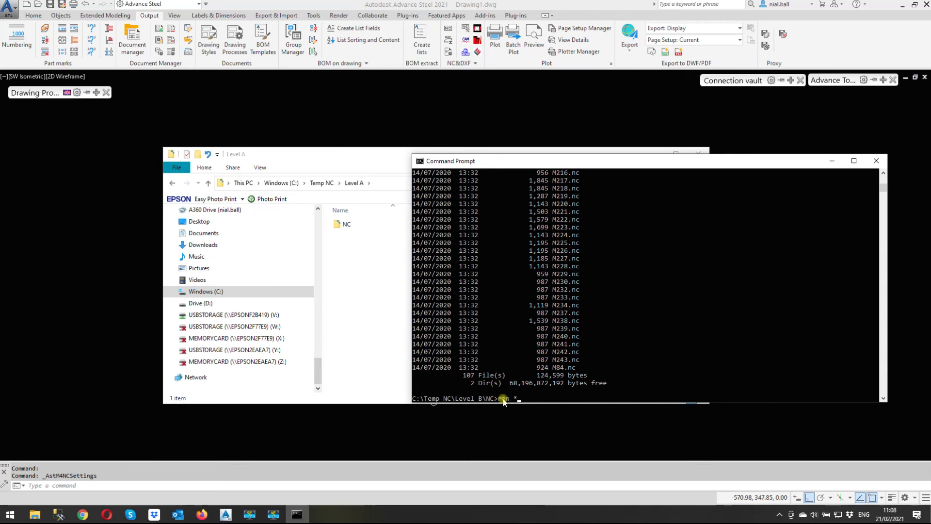
{"action": "type", "text": ".nc"}
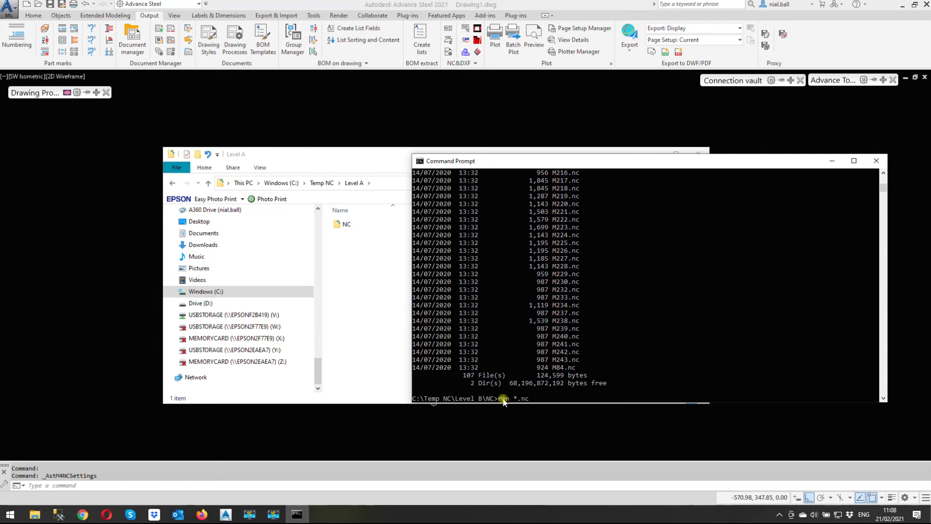
{"action": "type", "text": "*."}
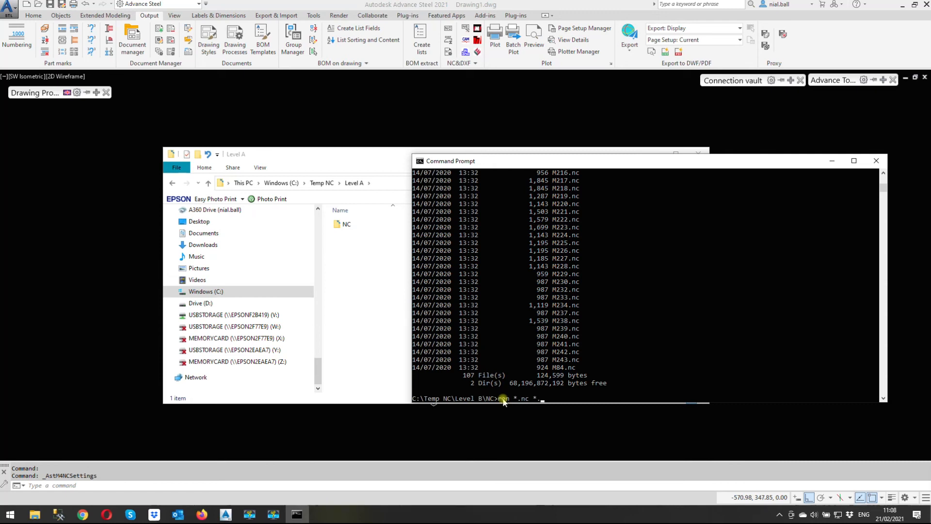
{"action": "type", "text": "nc"}
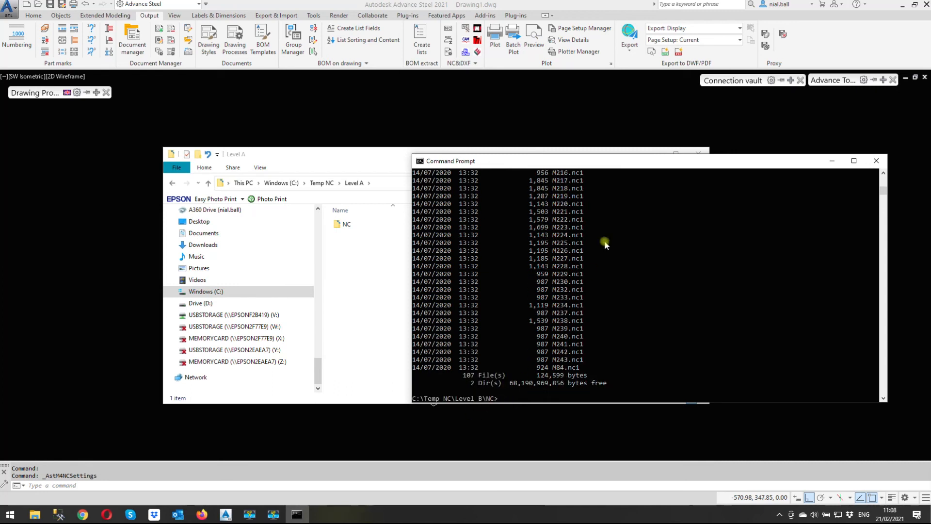
{"action": "mouse_move", "coordinate": [601, 314]}
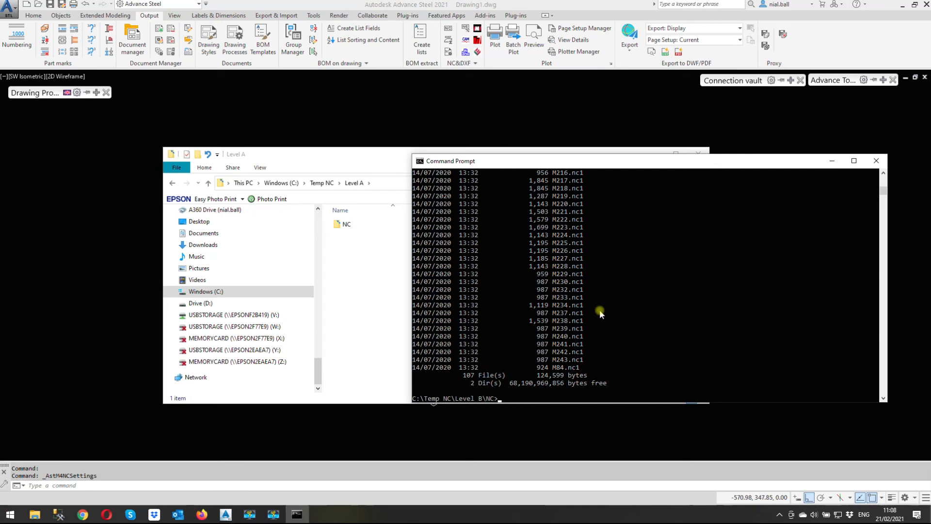
{"action": "mouse_move", "coordinate": [496, 391]}
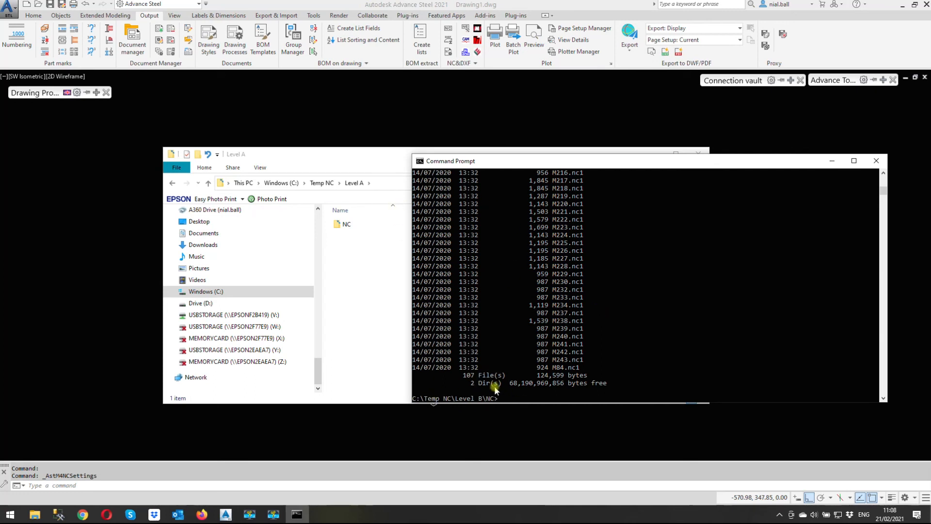
{"action": "mouse_move", "coordinate": [435, 398]}
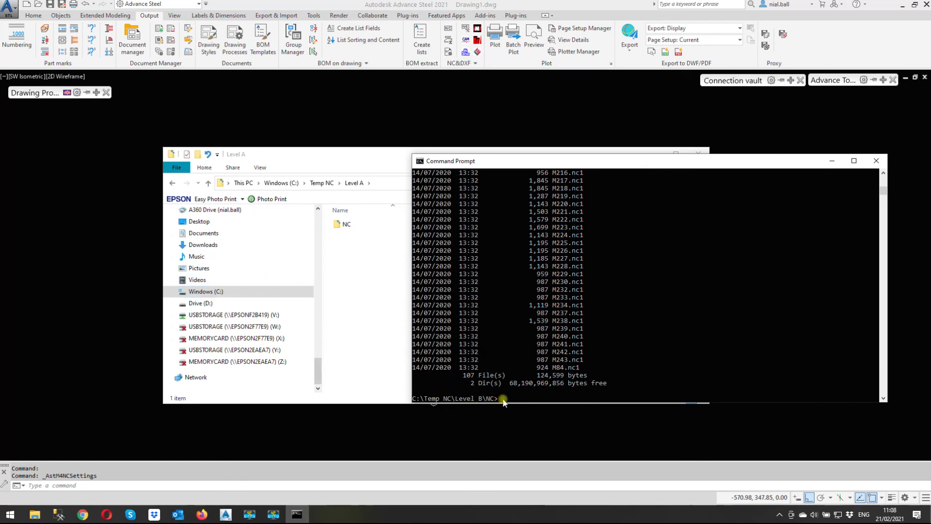
{"action": "mouse_move", "coordinate": [575, 399]}
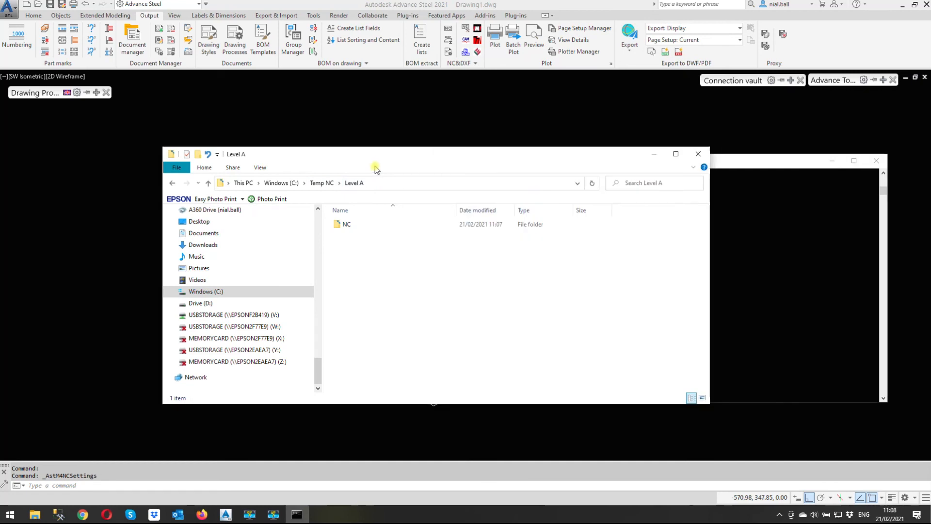
{"action": "mouse_move", "coordinate": [546, 189]}
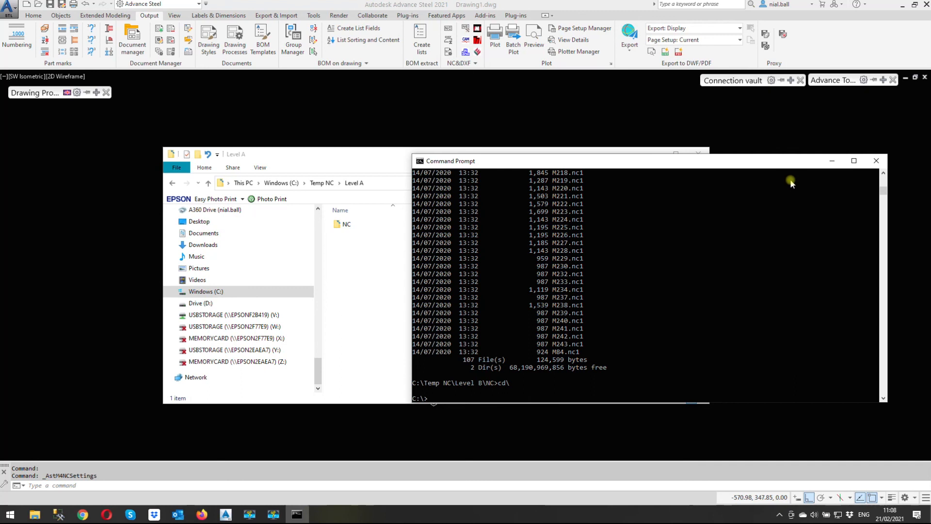
{"action": "mouse_move", "coordinate": [876, 160]}
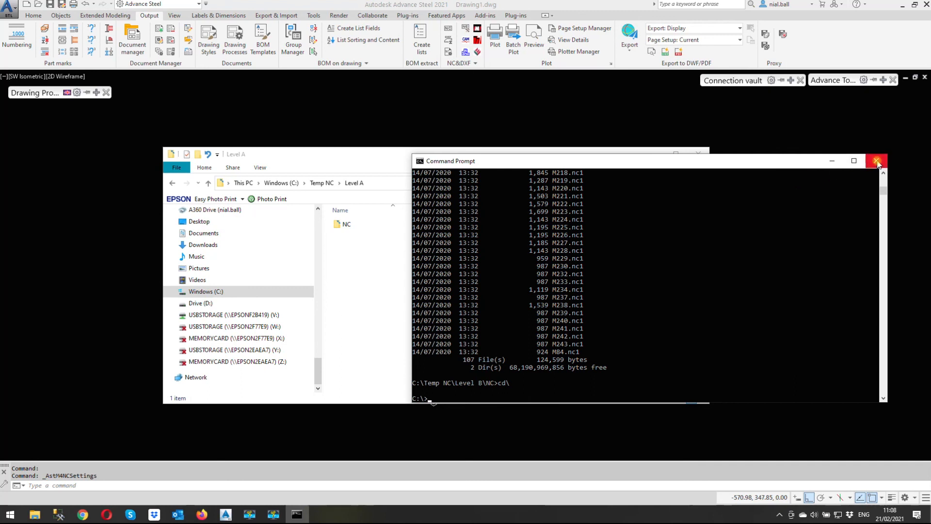
{"action": "mouse_move", "coordinate": [875, 161]}
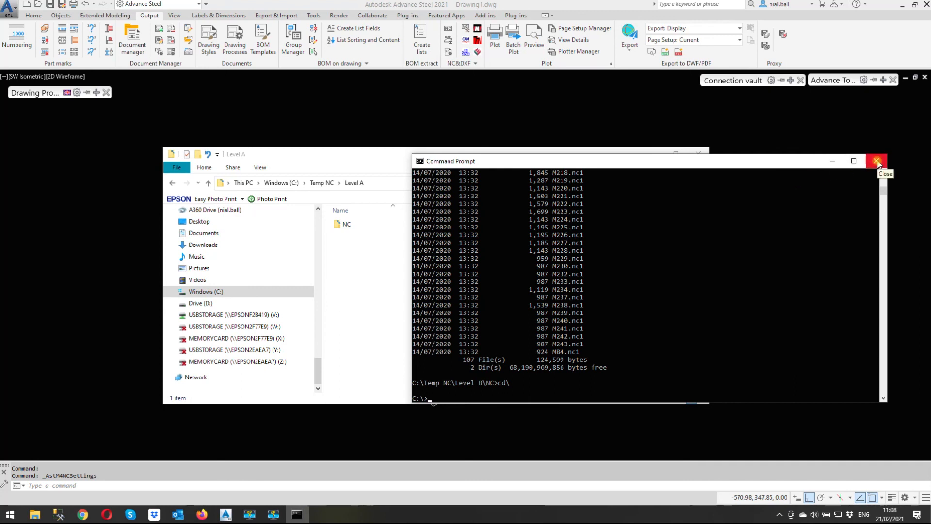
Close the Command Prompt window.
{"action": "left_click", "coordinate": [875, 160]}
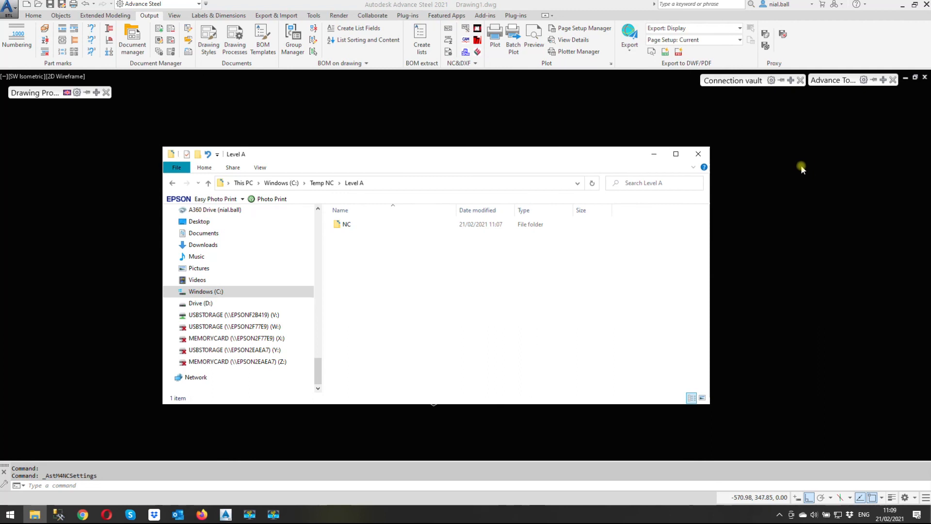